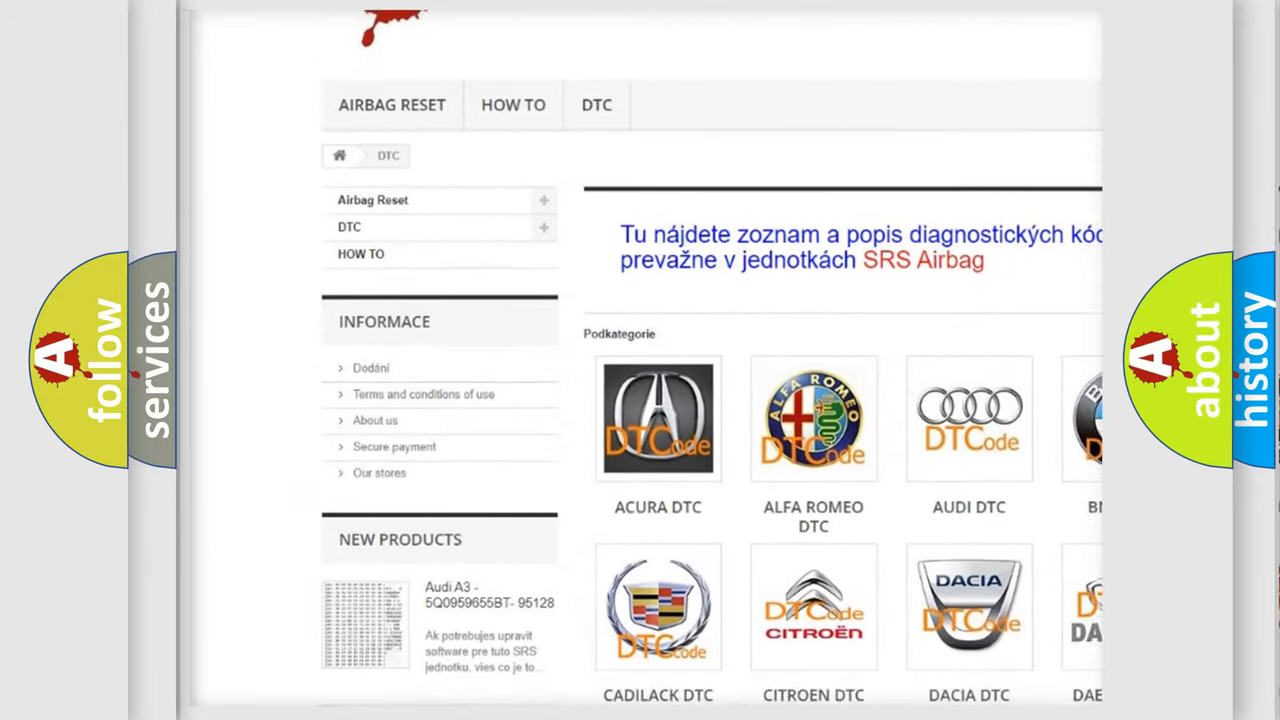
pyautogui.scroll(-3)
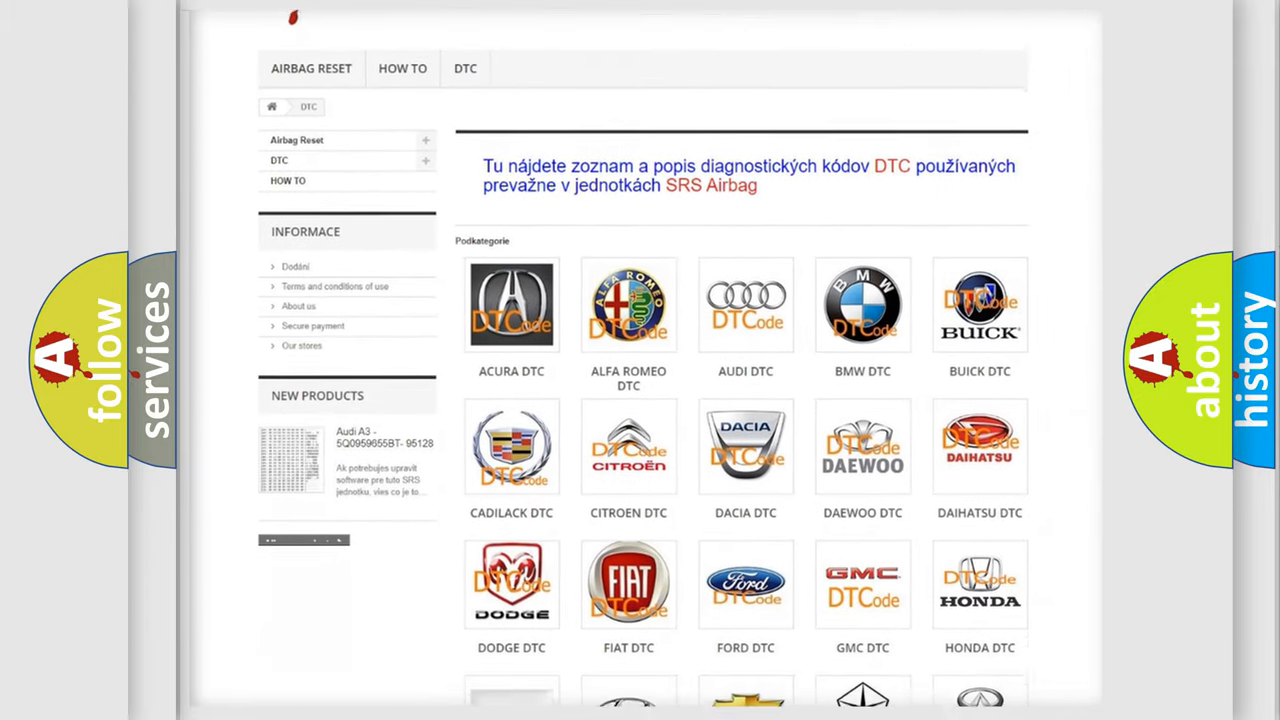
pyautogui.scroll(-3)
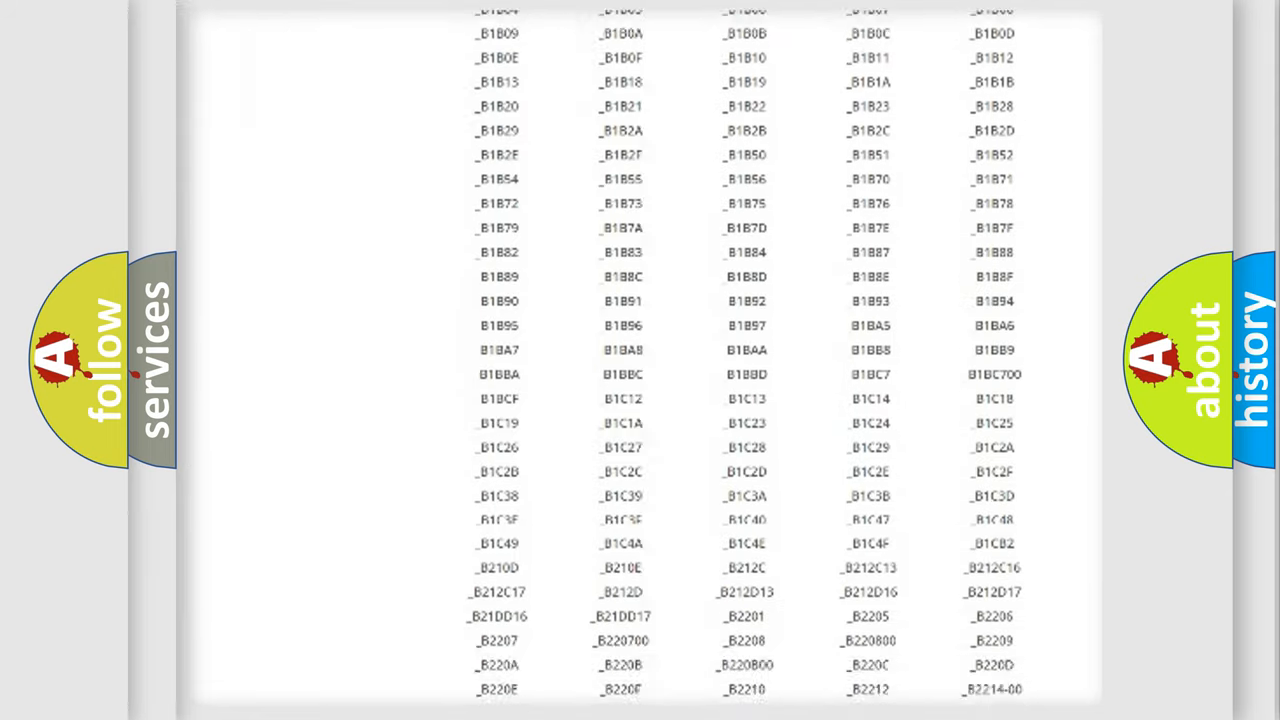
pyautogui.scroll(-3)
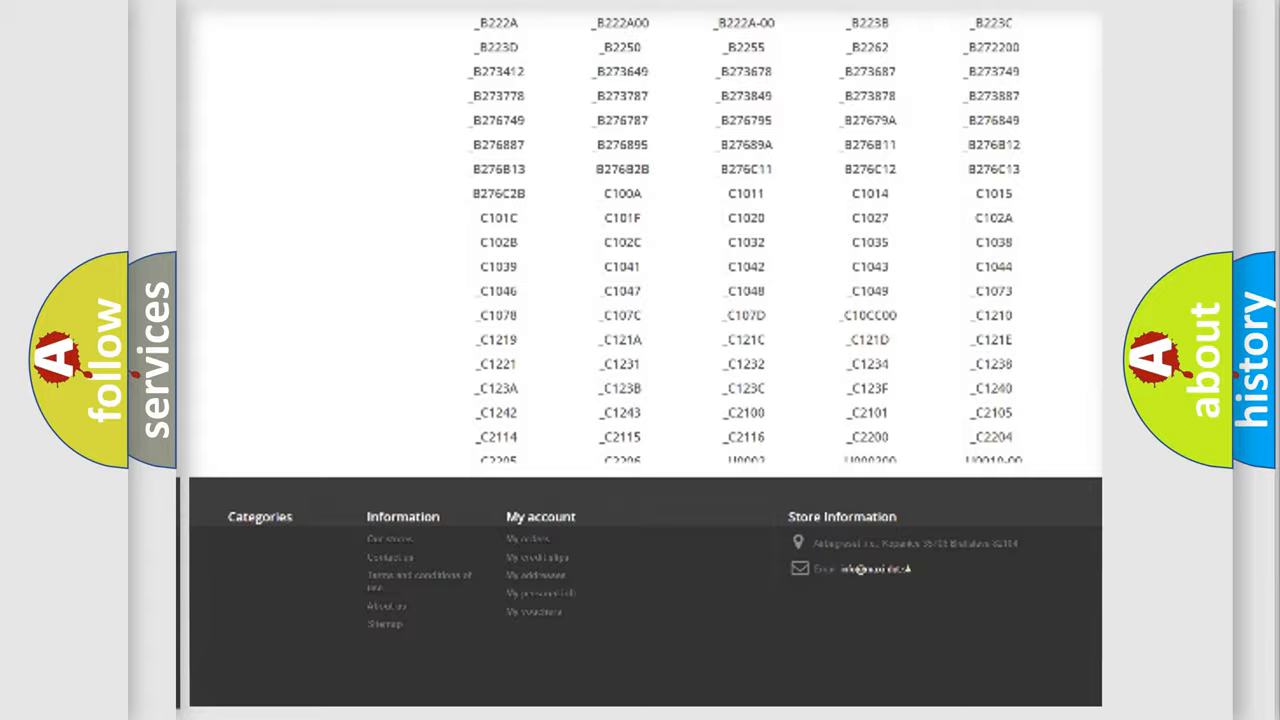
pyautogui.scroll(3)
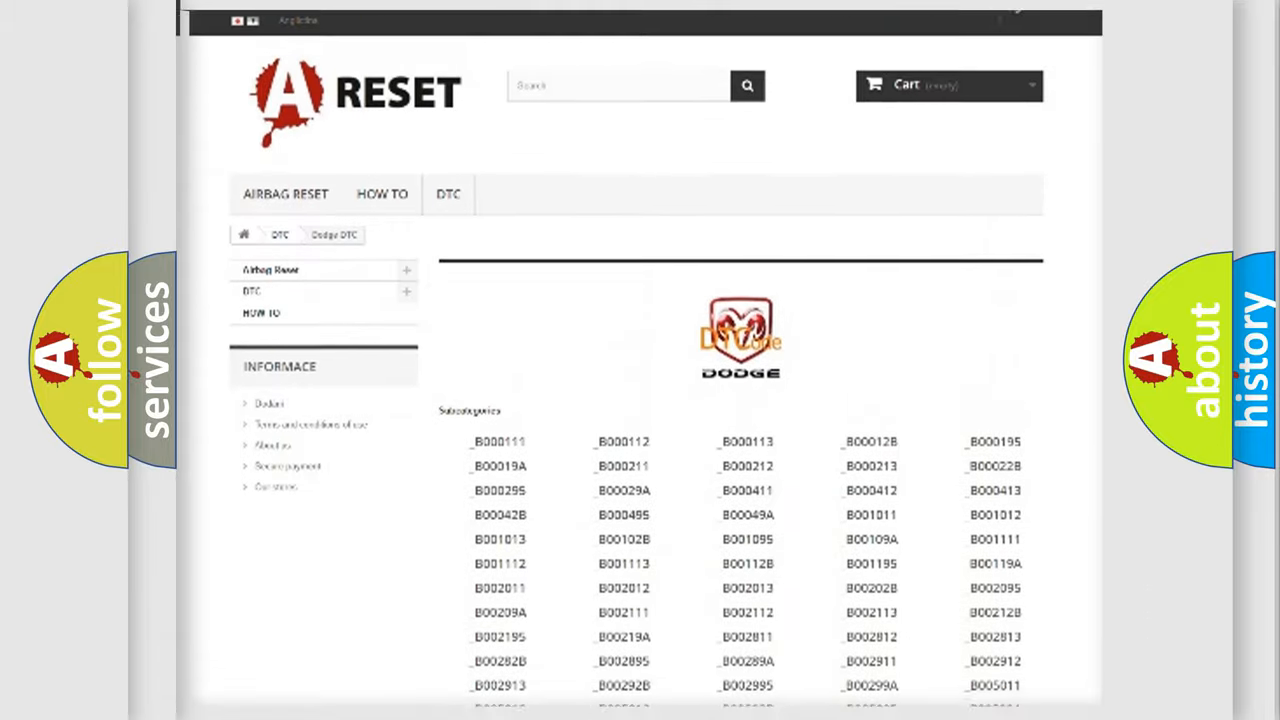